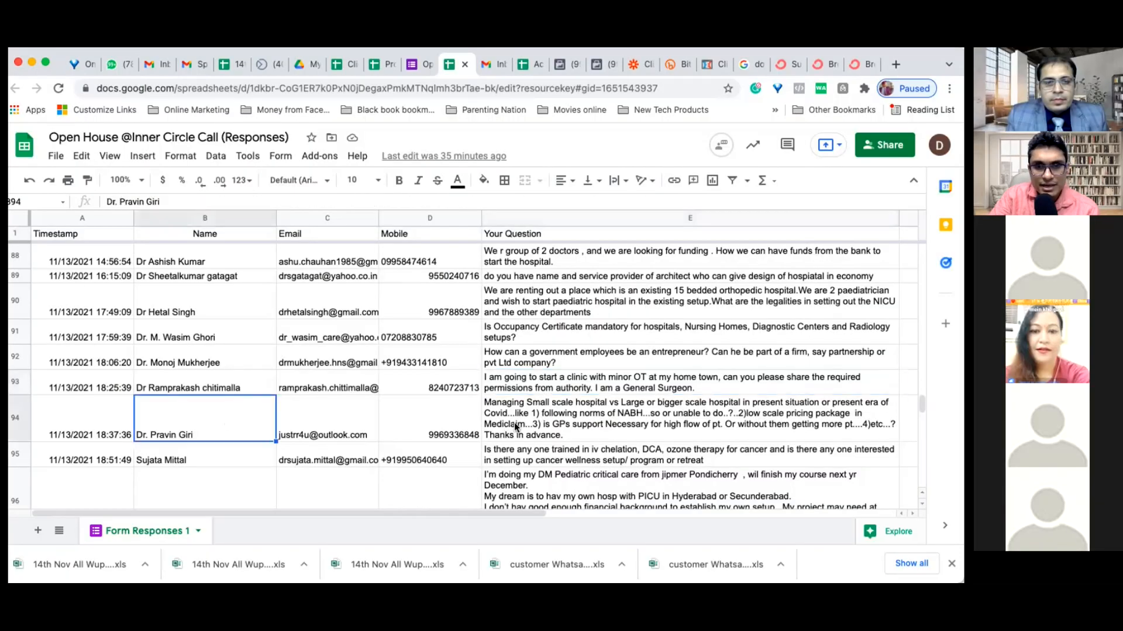
click(680, 419)
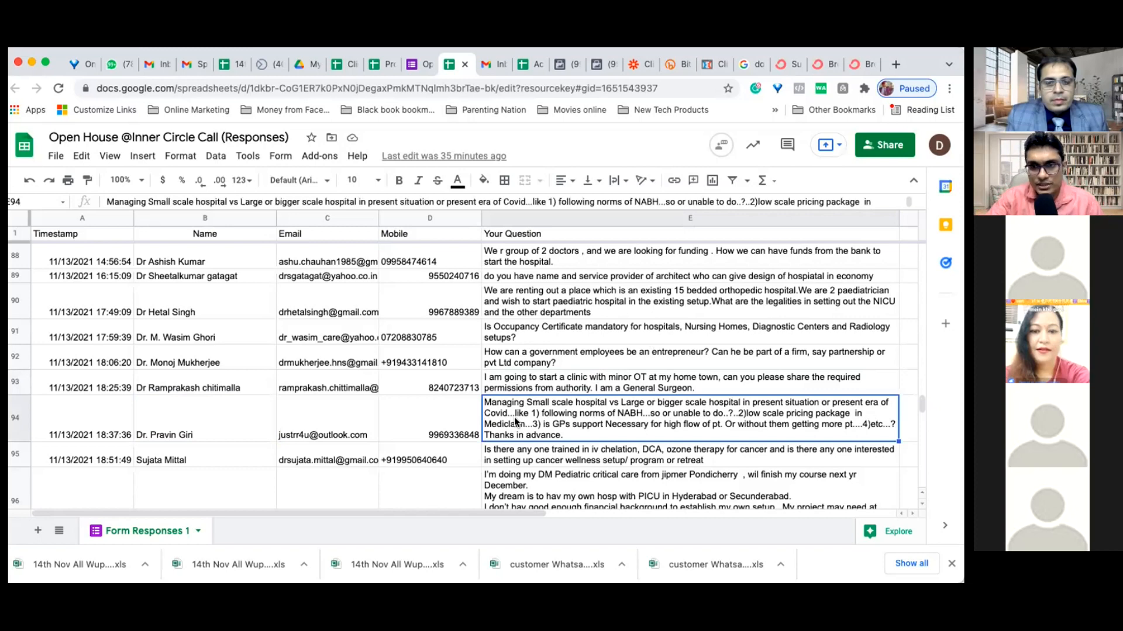
mouse_move(632, 426)
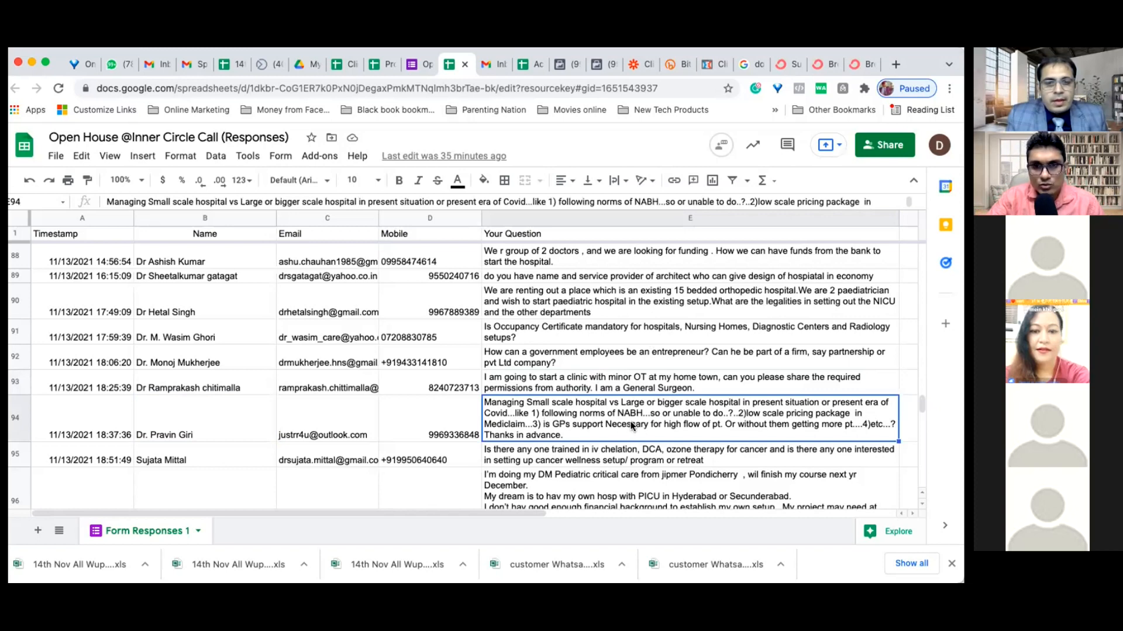
mouse_move(762, 419)
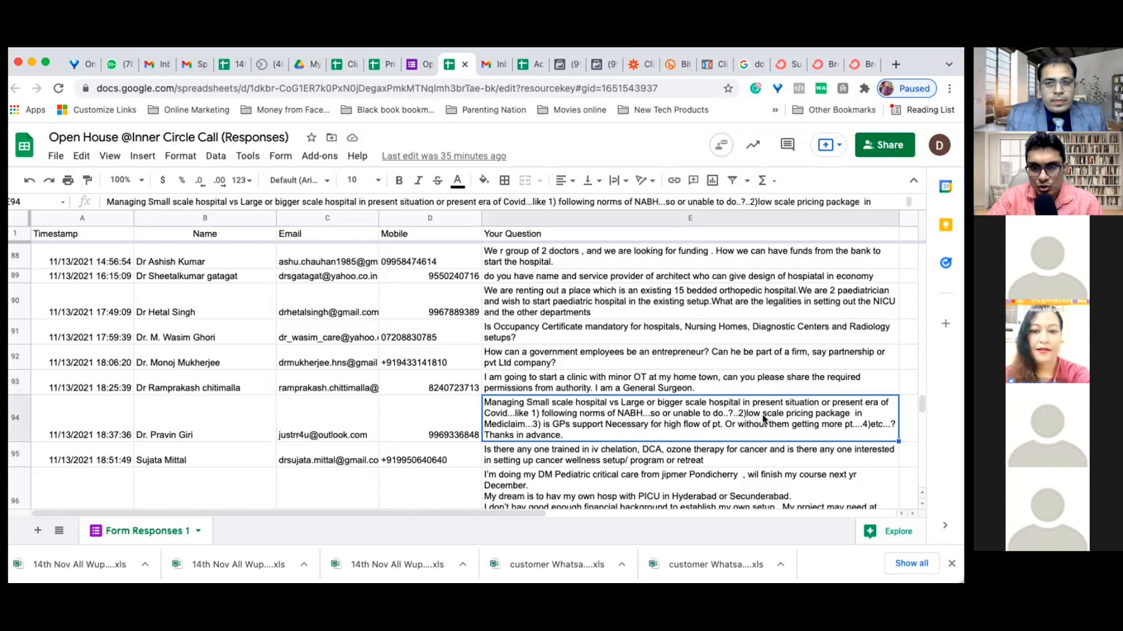
mouse_move(563, 435)
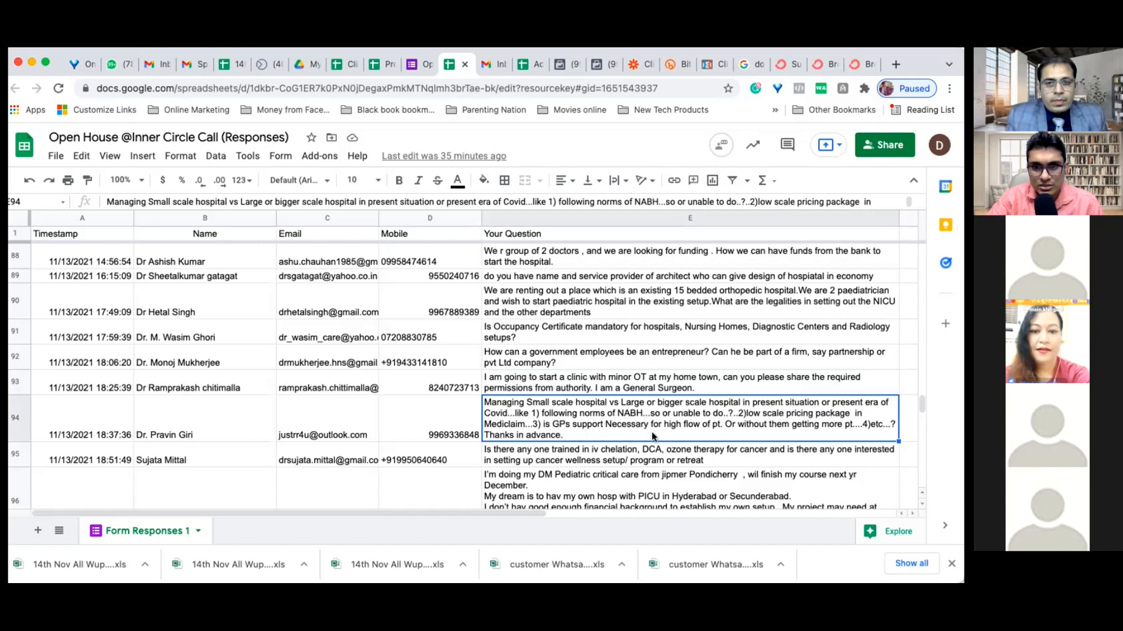
mouse_move(821, 437)
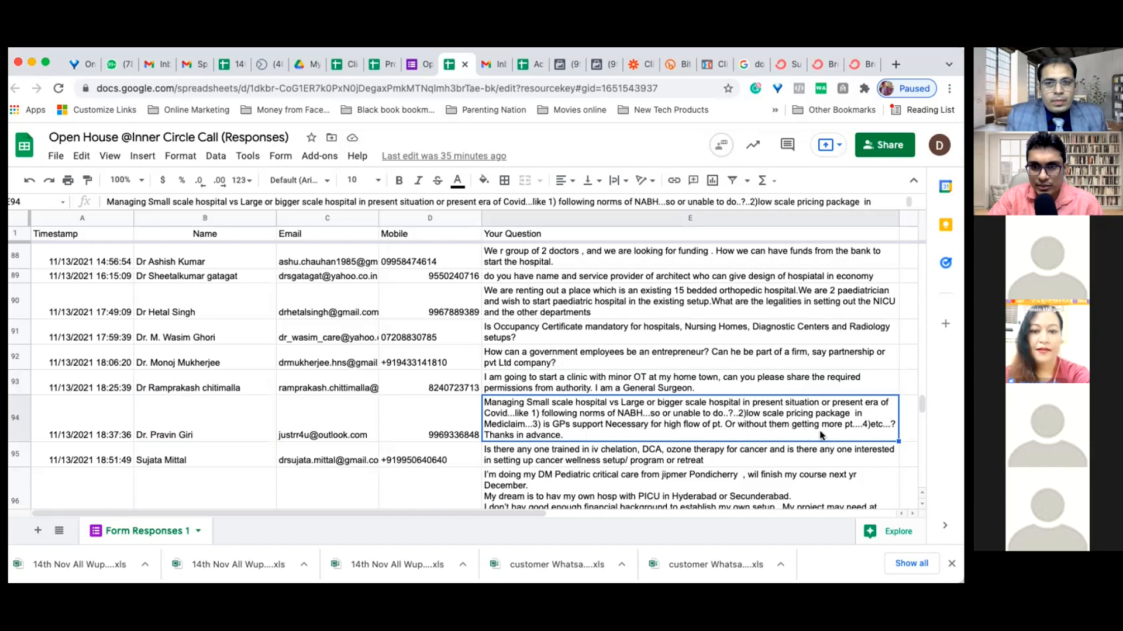
mouse_move(593, 434)
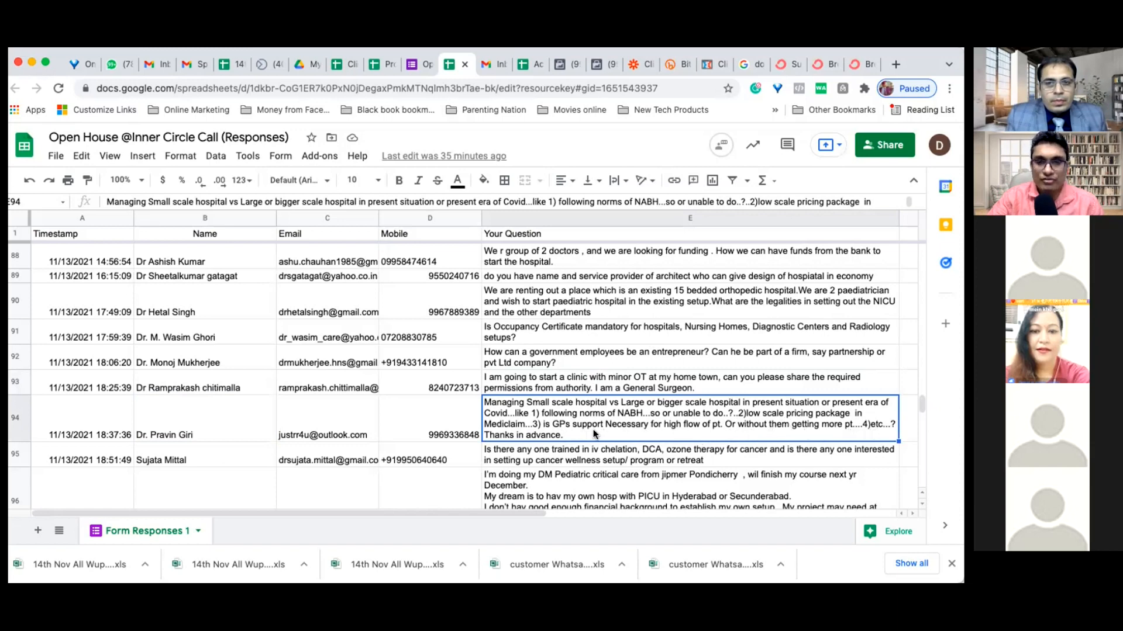
mouse_move(573, 433)
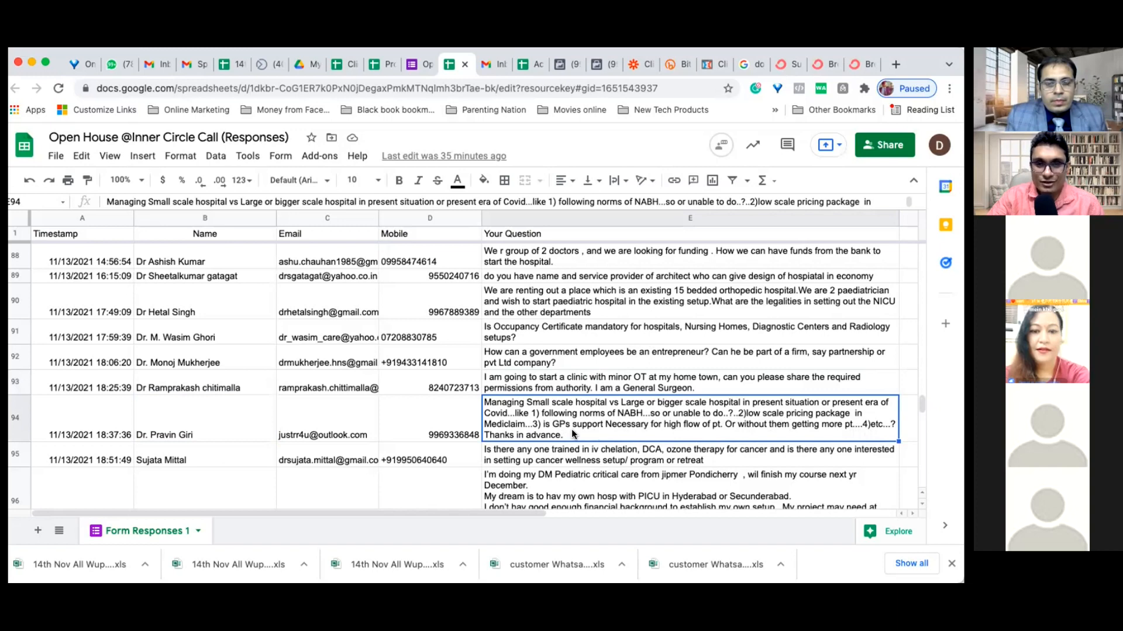
mouse_move(559, 432)
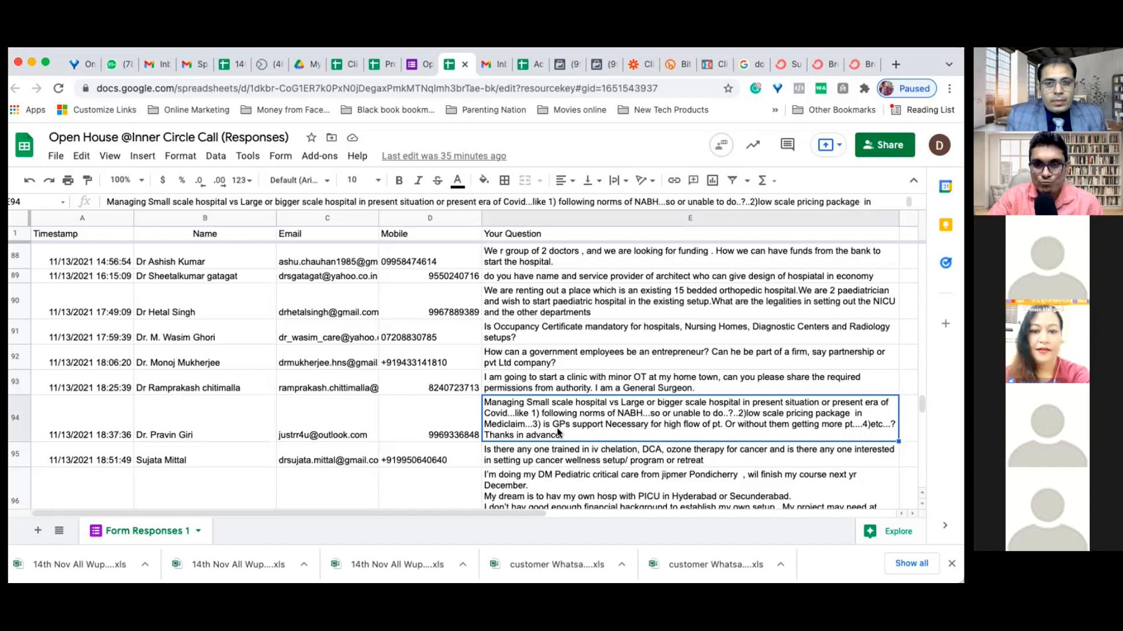